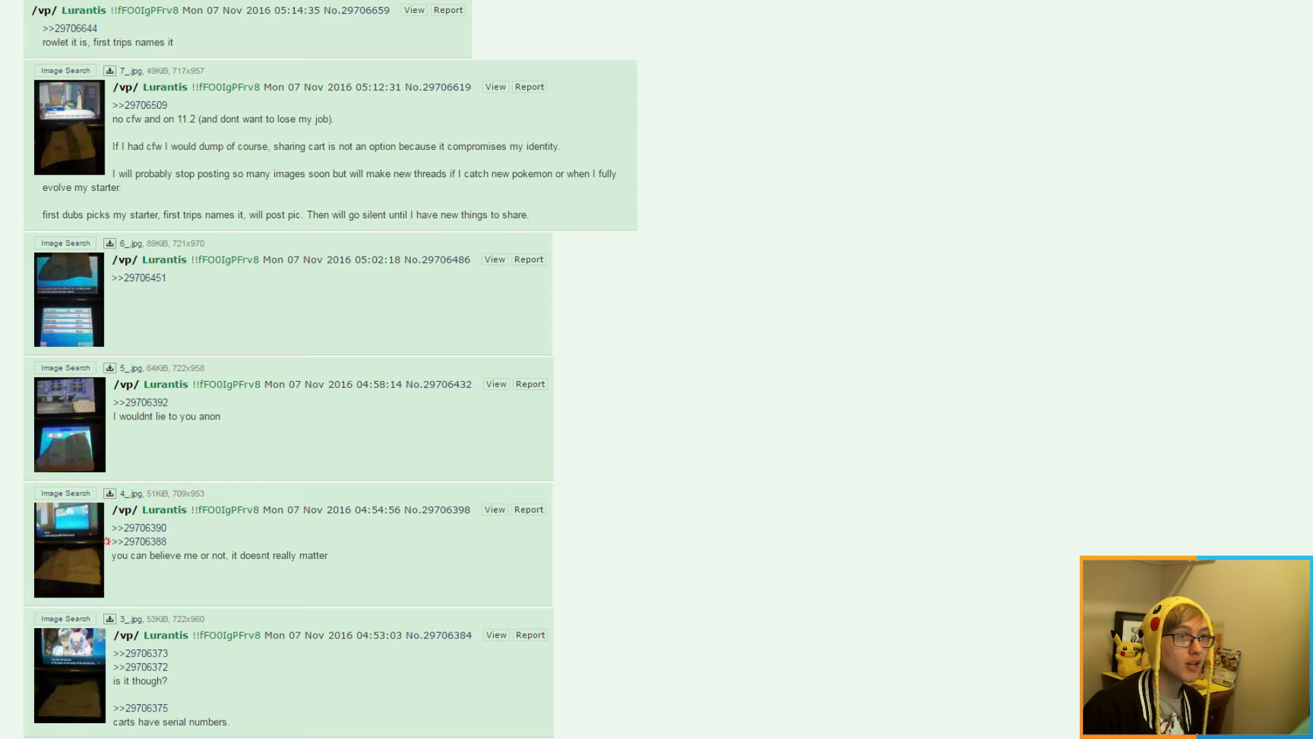
- Scroll down the /vp/ thread to the game-screen photo beside the 11-7-2016 note
scroll("down", 3)
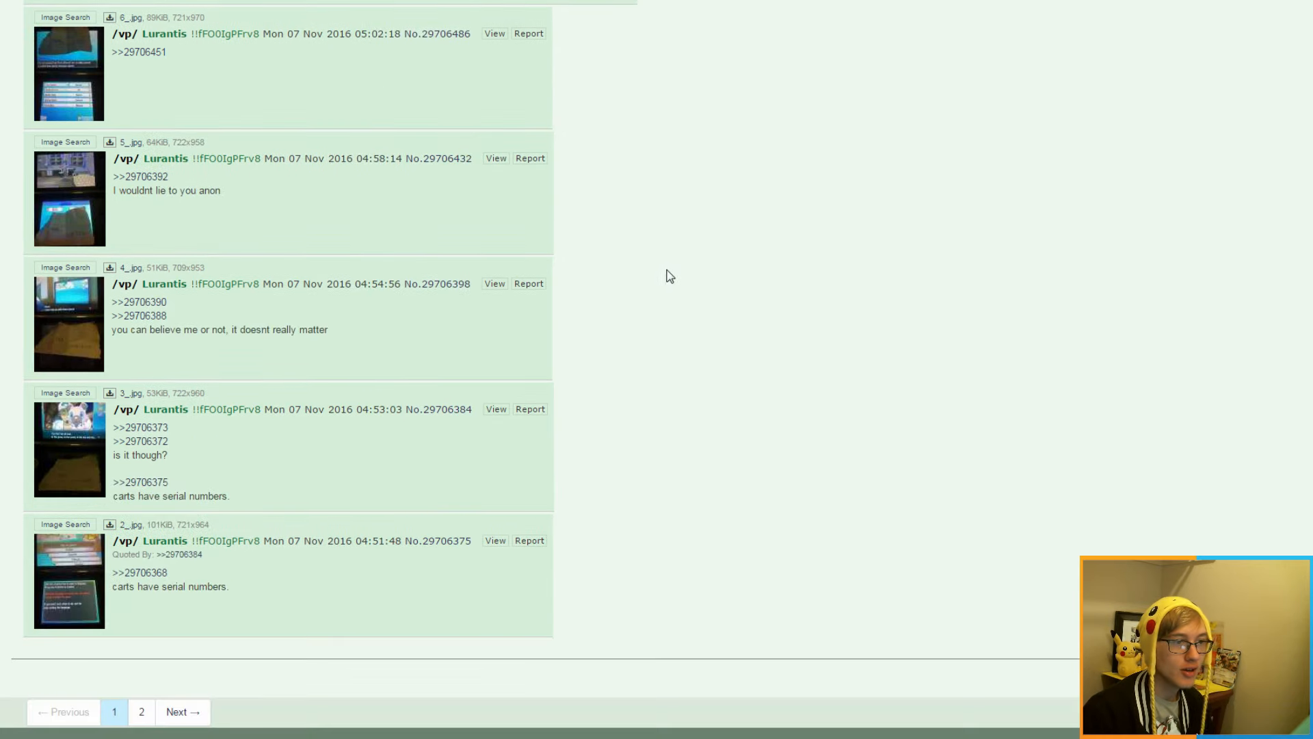
mouse_move(652, 391)
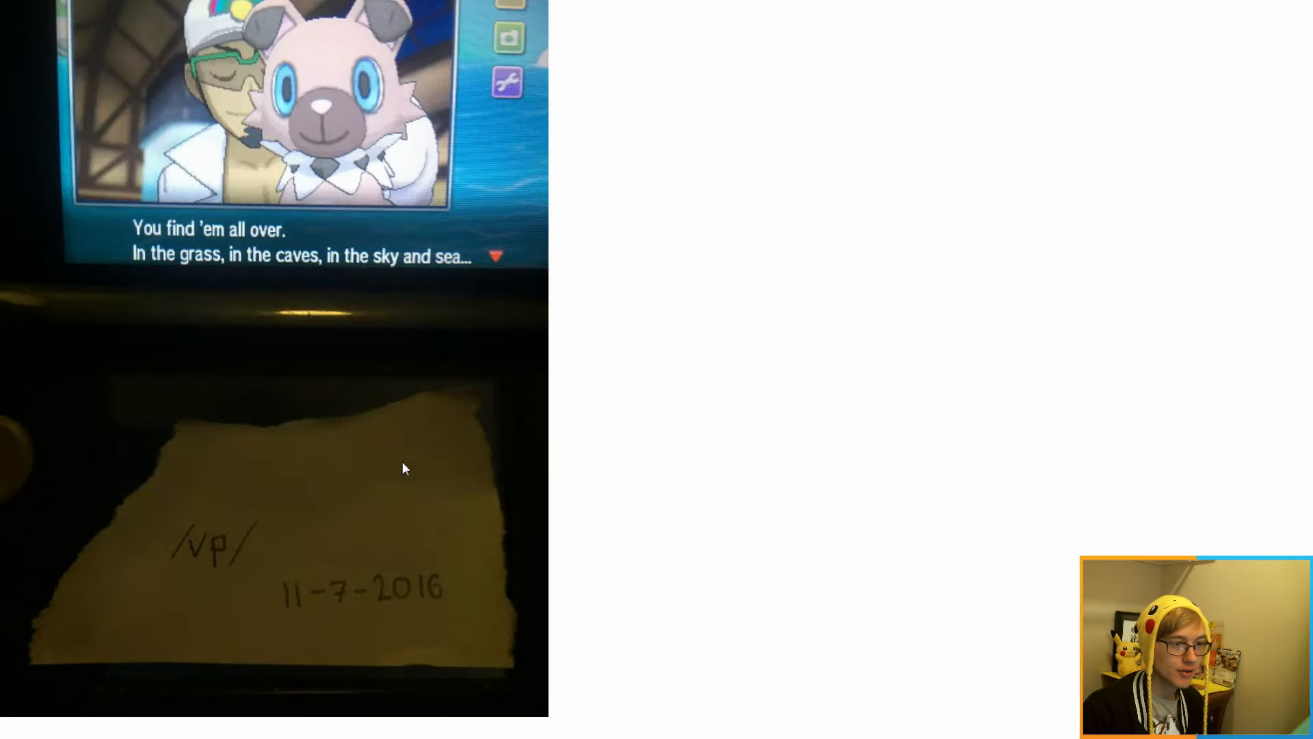
mouse_move(419, 79)
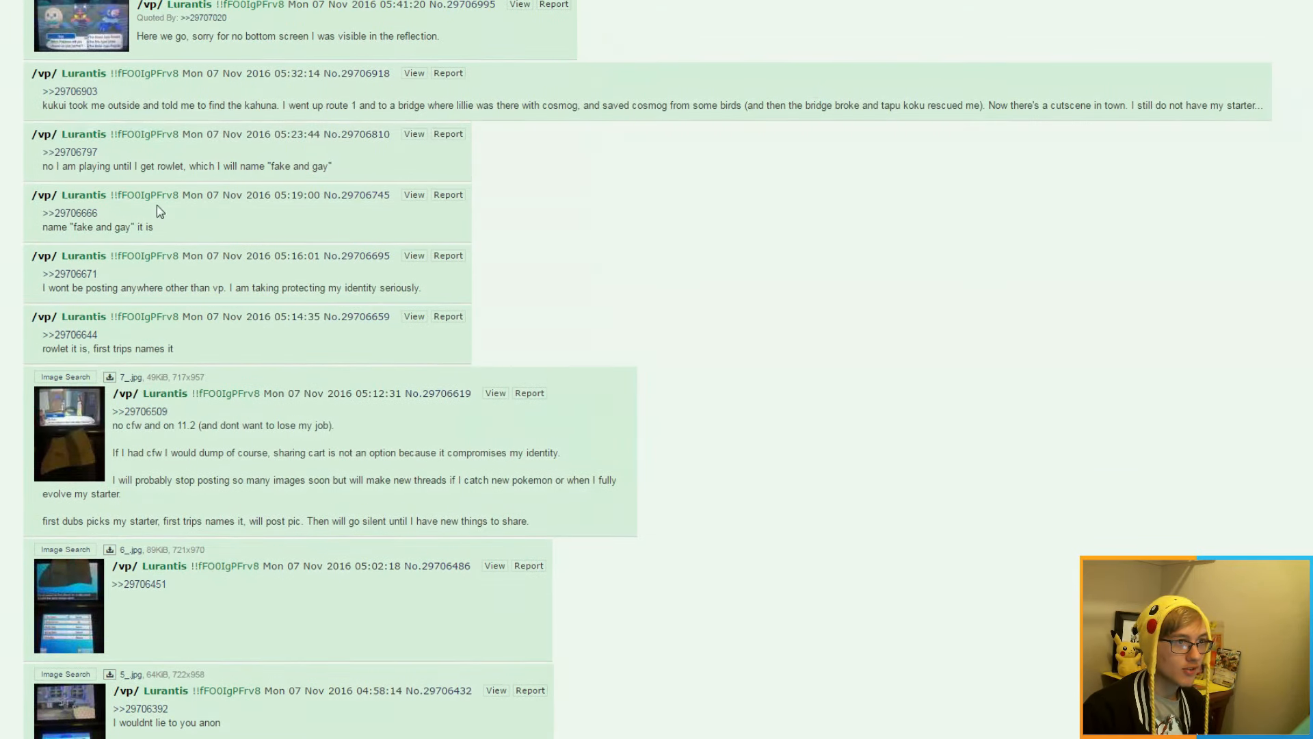
scroll("up", 3)
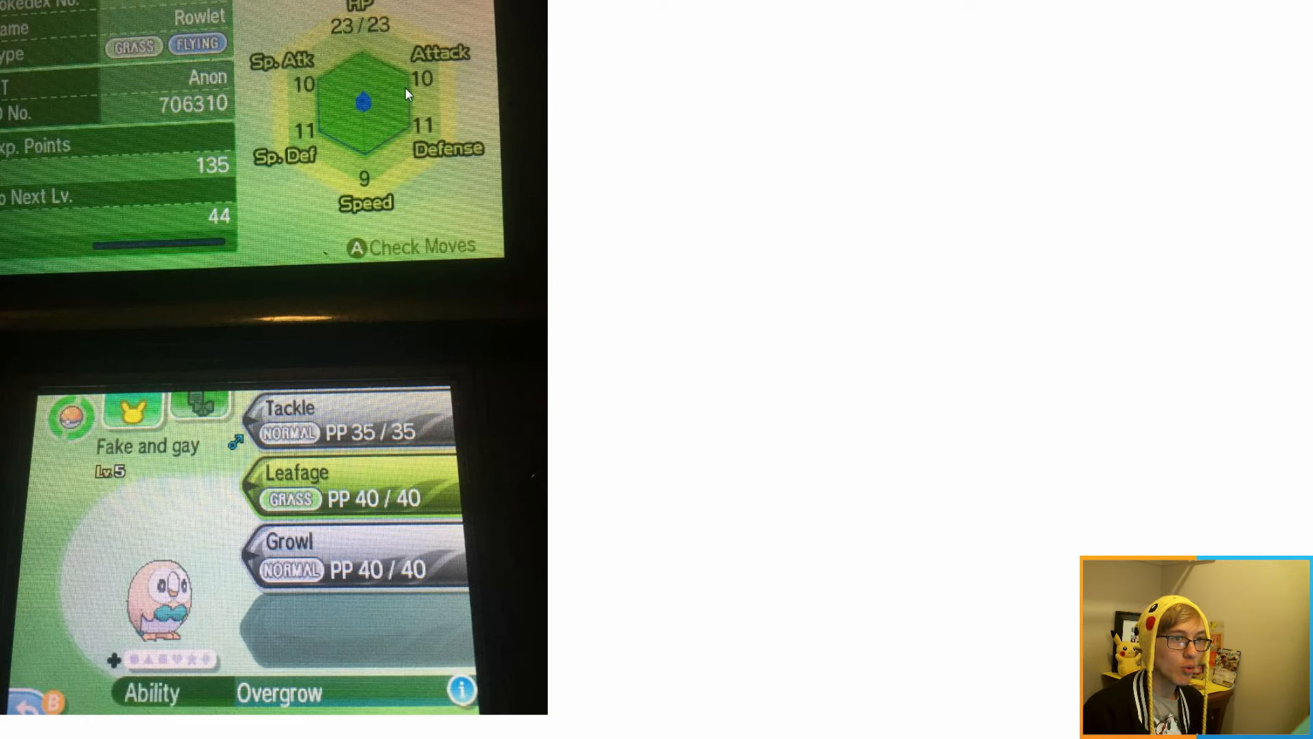
mouse_move(364, 97)
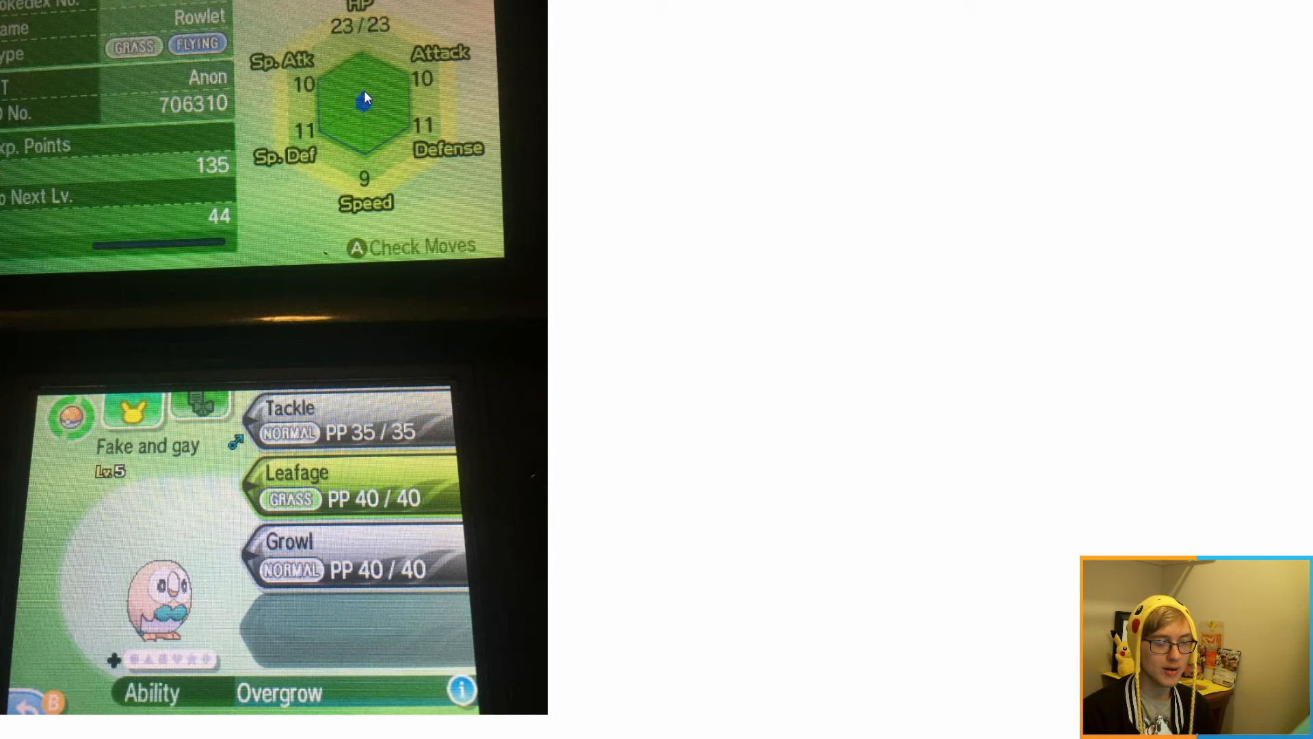
mouse_move(306, 130)
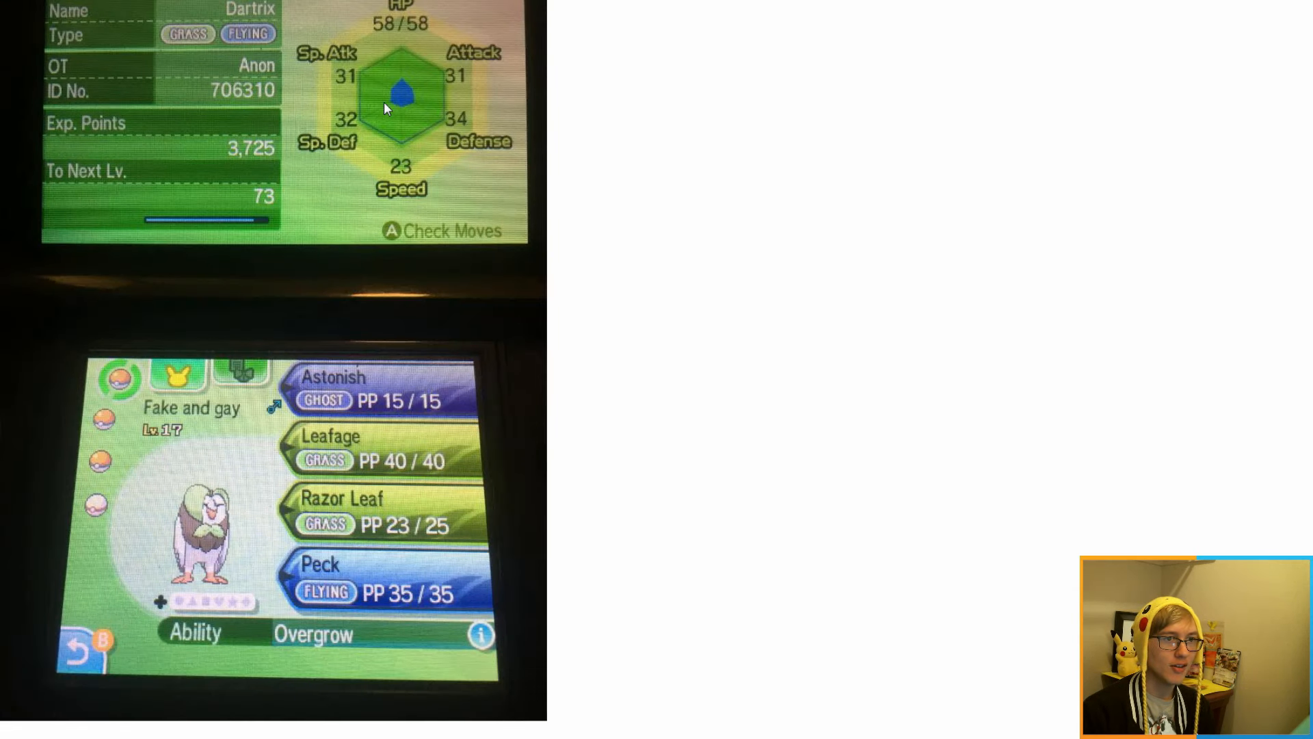
mouse_move(388, 150)
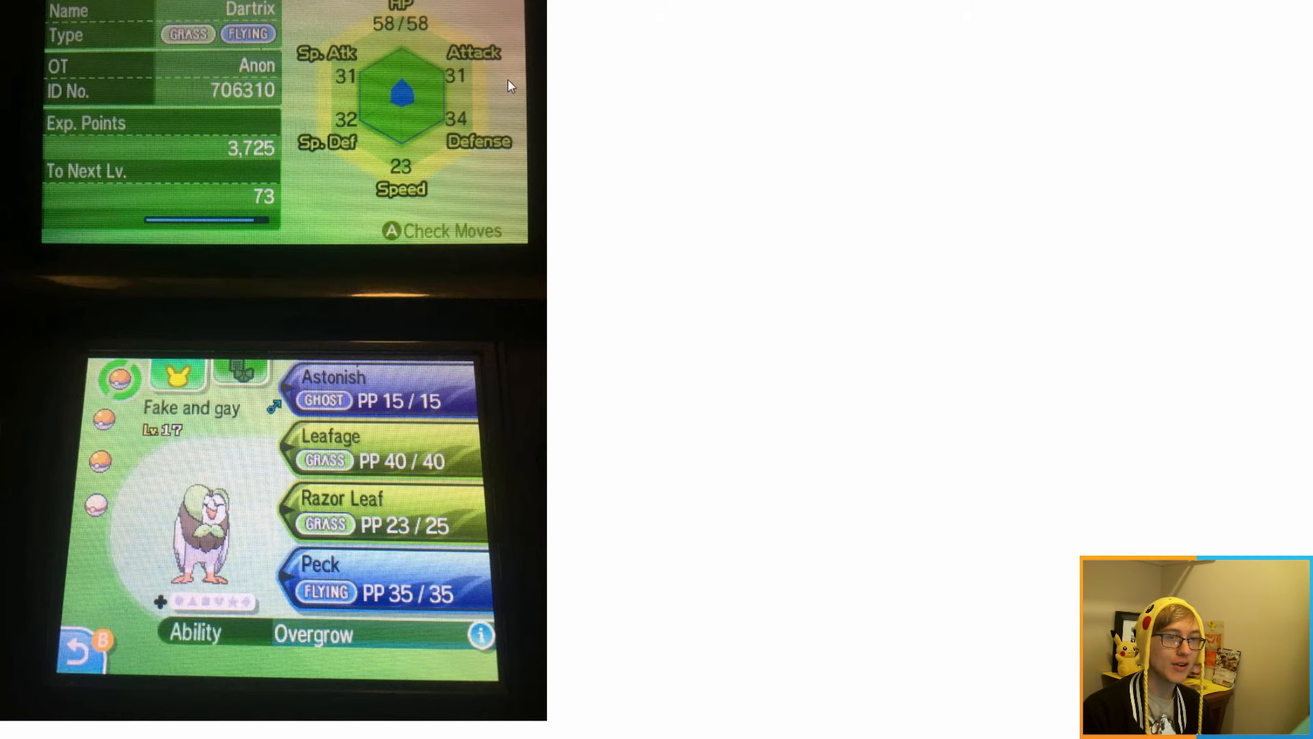
mouse_move(400, 40)
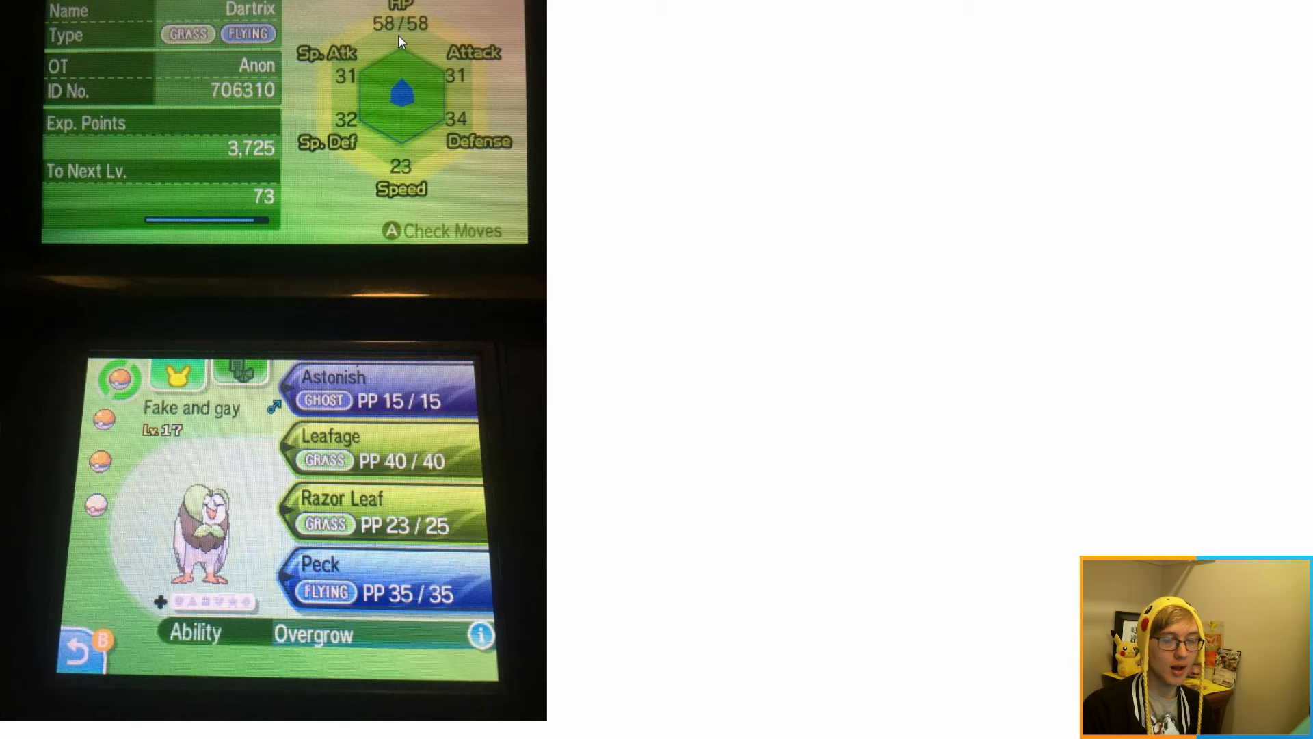
mouse_move(342, 126)
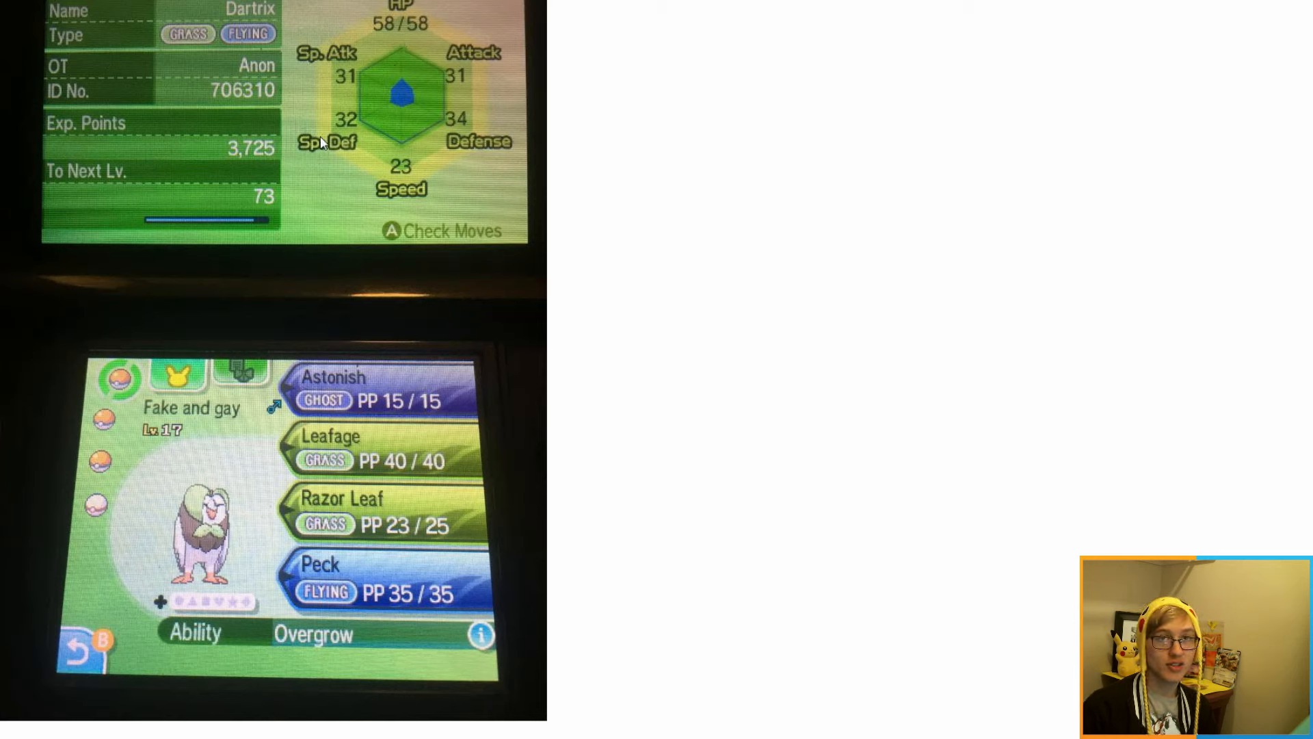
mouse_move(465, 78)
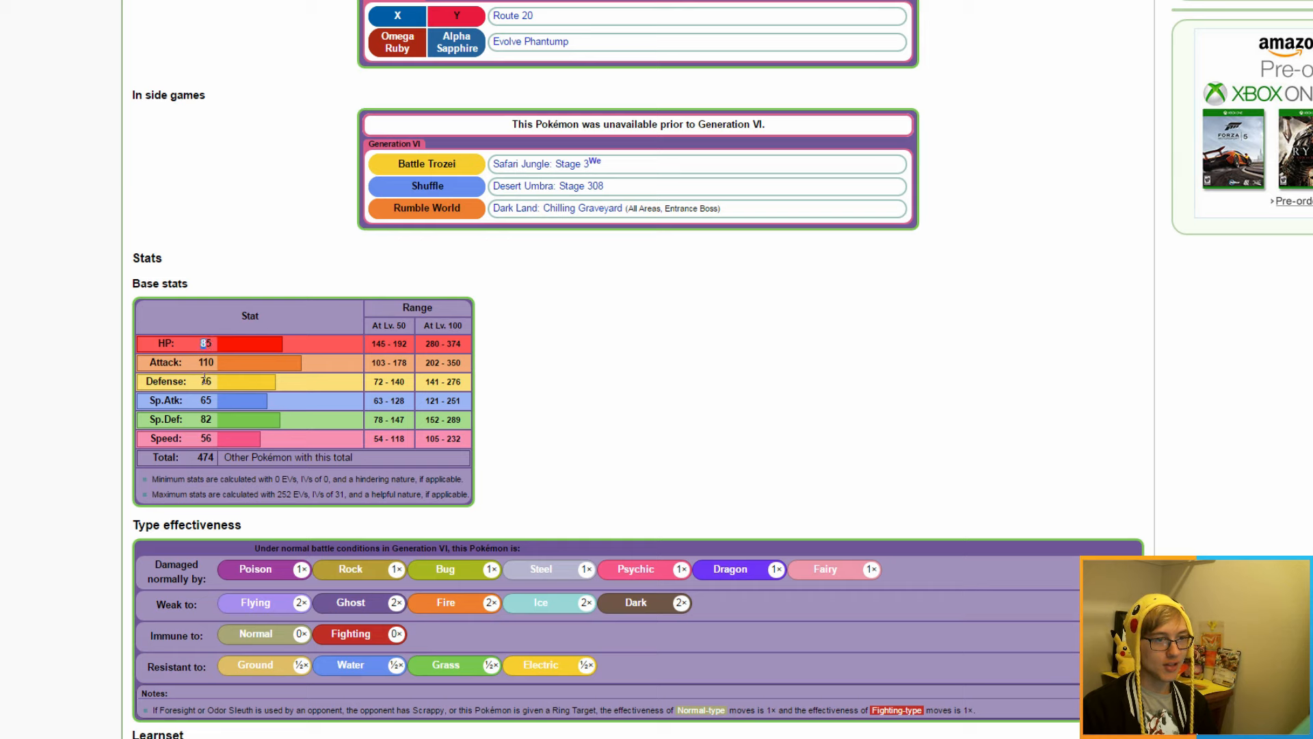
- Show Trevenant's Bulbapedia stats: 85 HP, 110 Attack, 474 total, and its type weaknesses
left_click(205, 362)
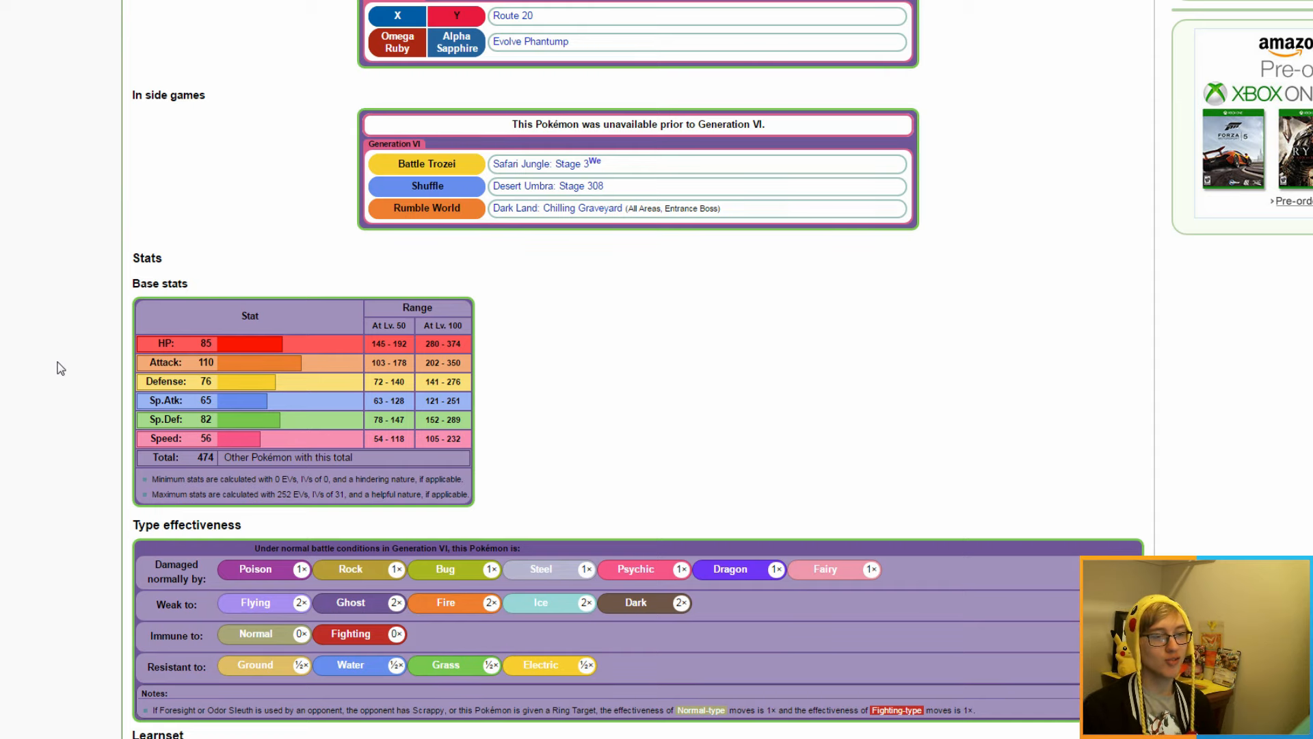
mouse_move(115, 399)
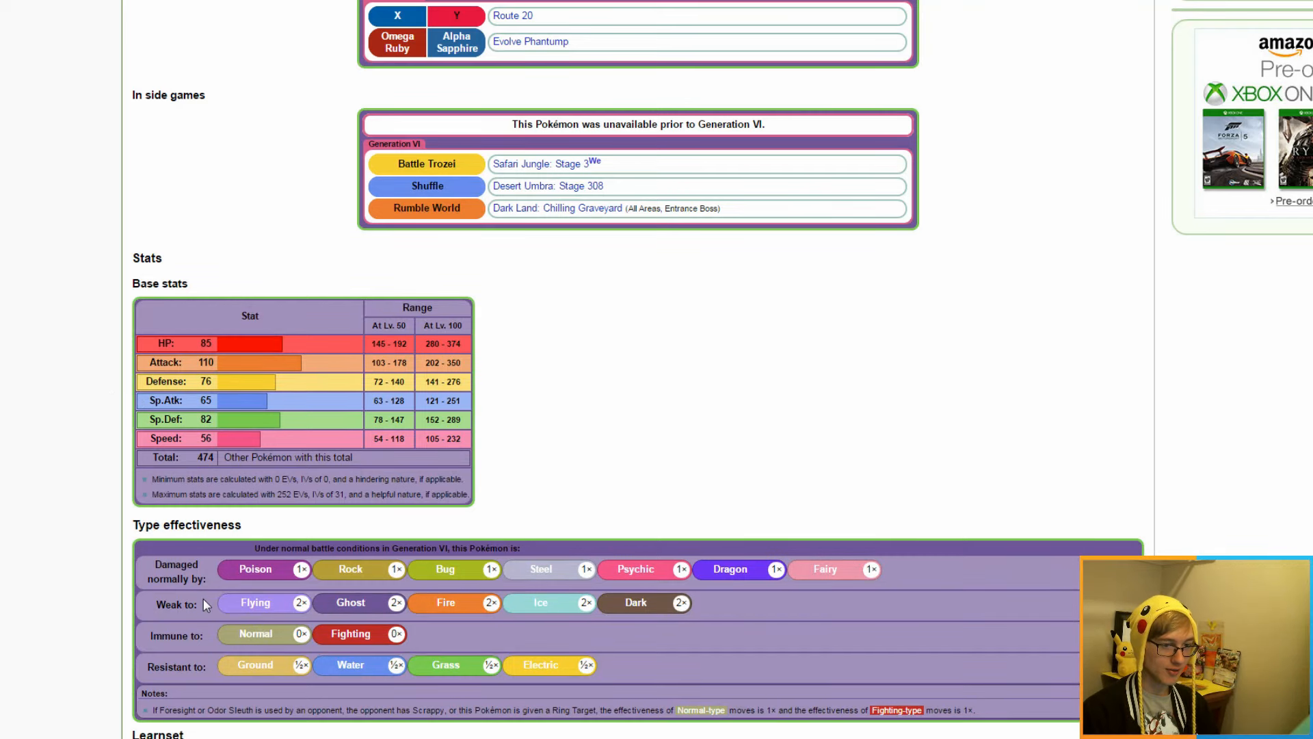
mouse_move(327, 682)
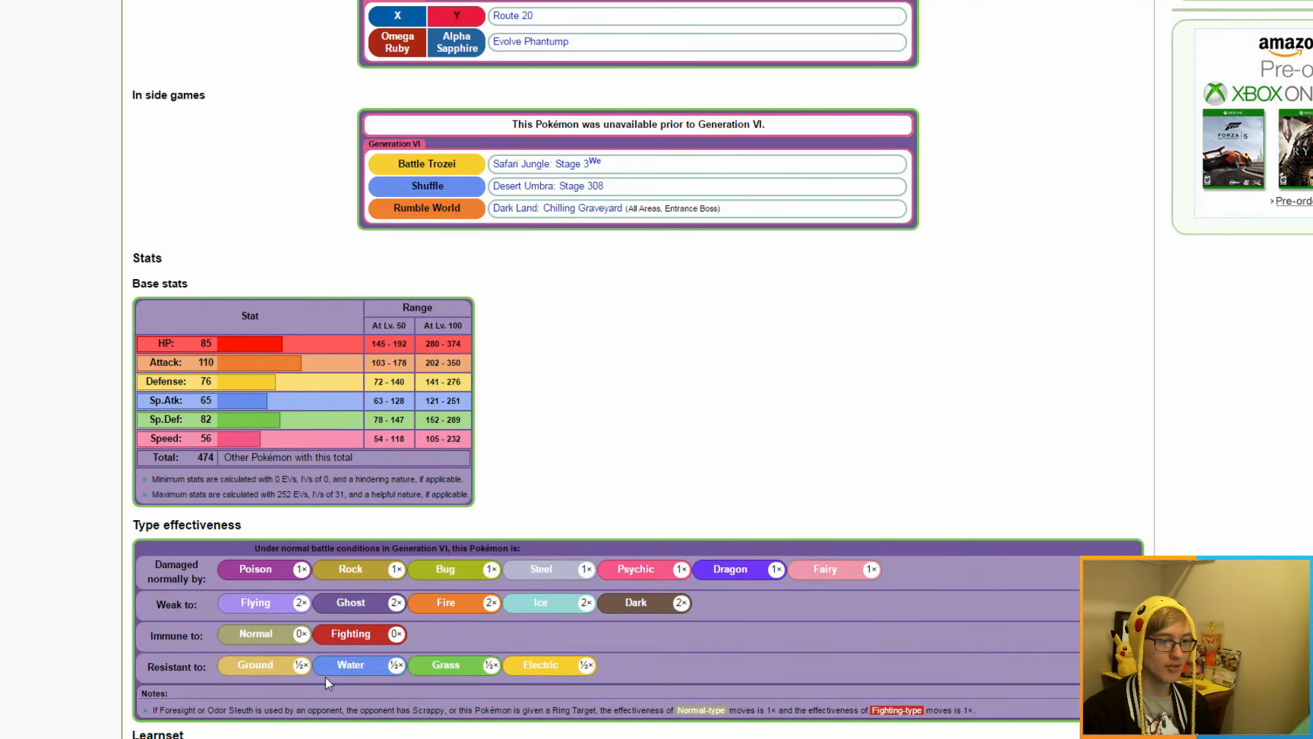
mouse_move(511, 639)
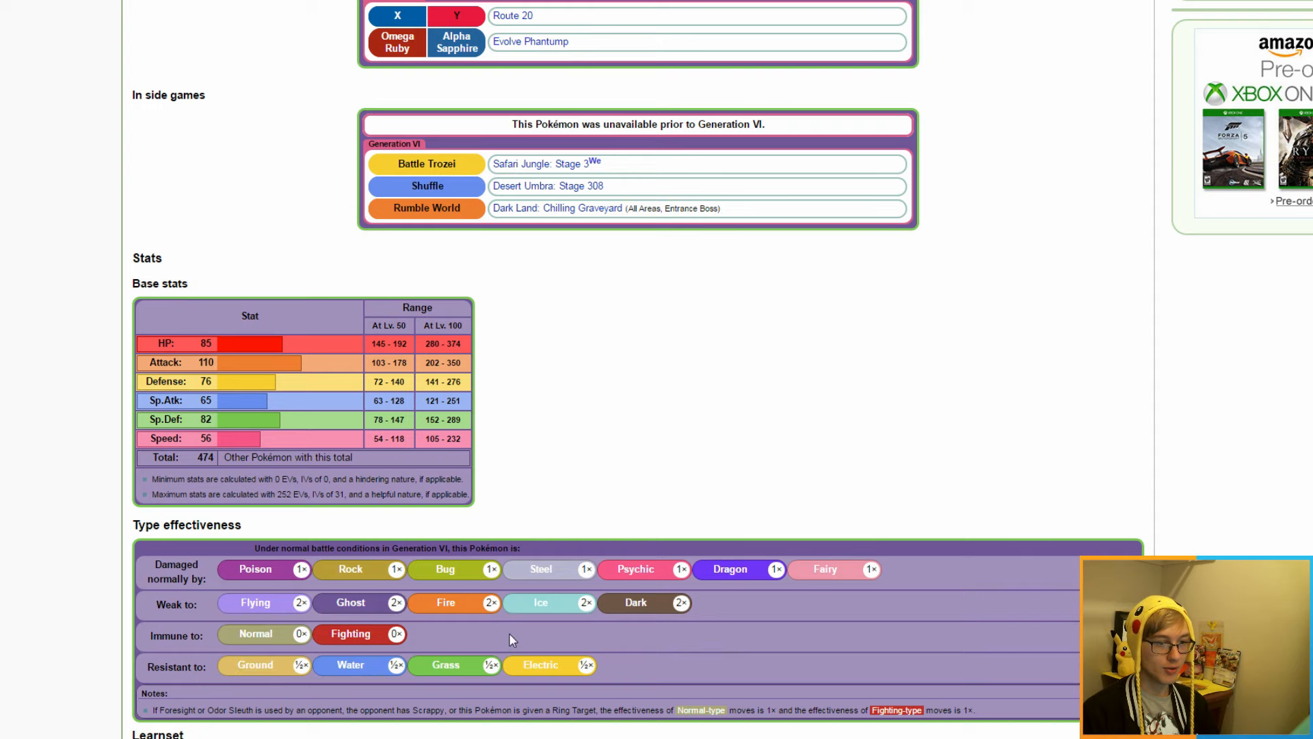
mouse_move(90, 588)
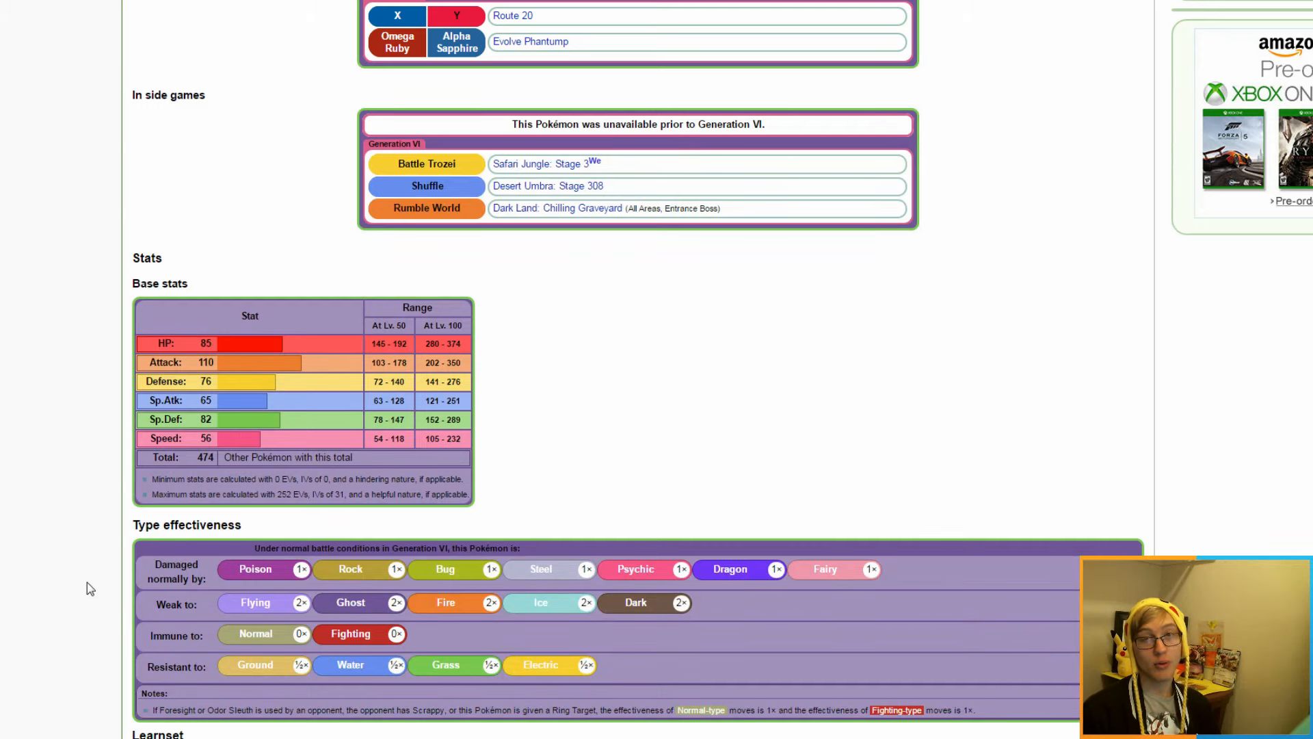
mouse_move(97, 469)
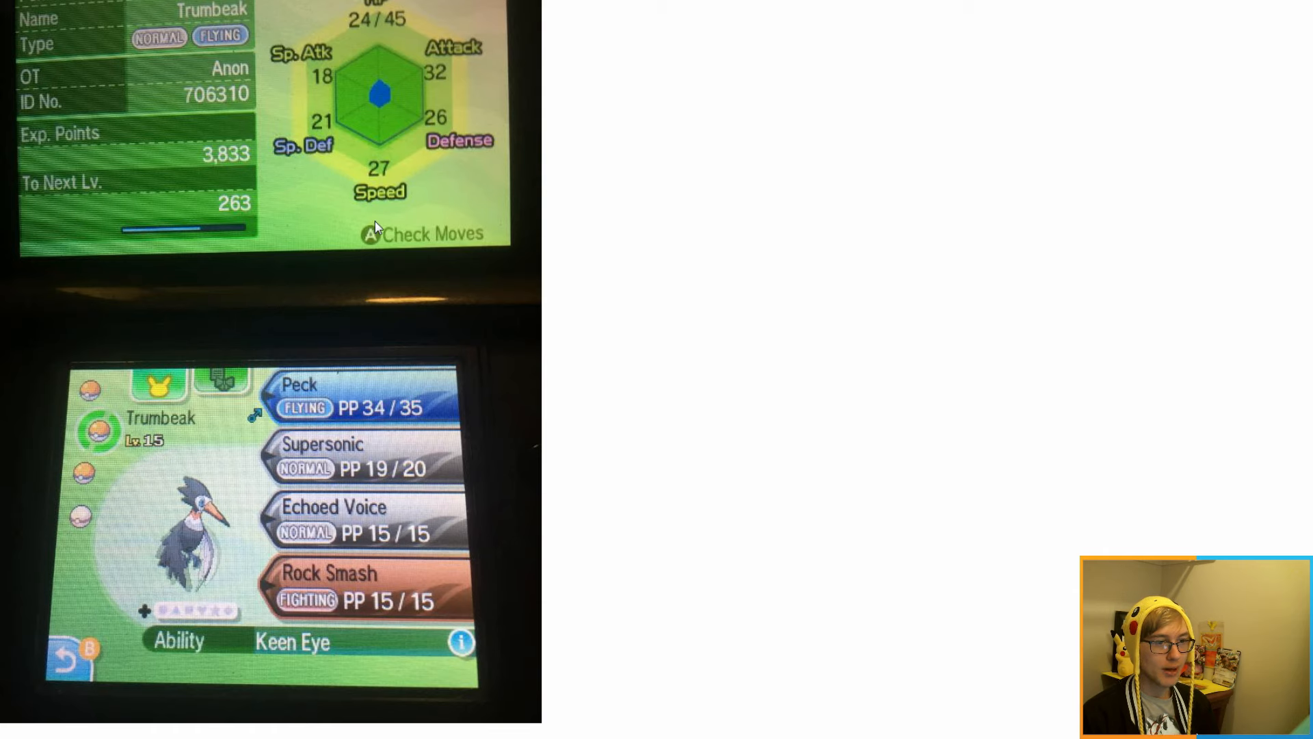
mouse_move(175, 443)
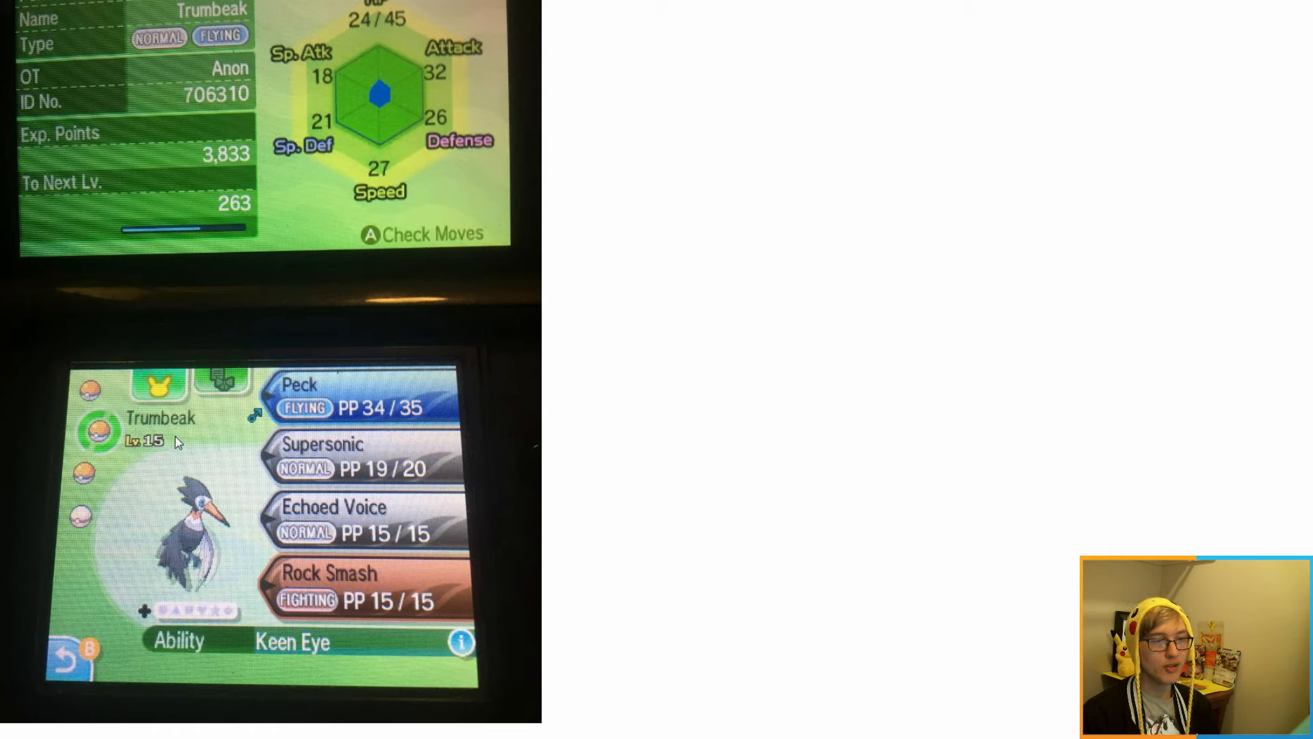
mouse_move(156, 431)
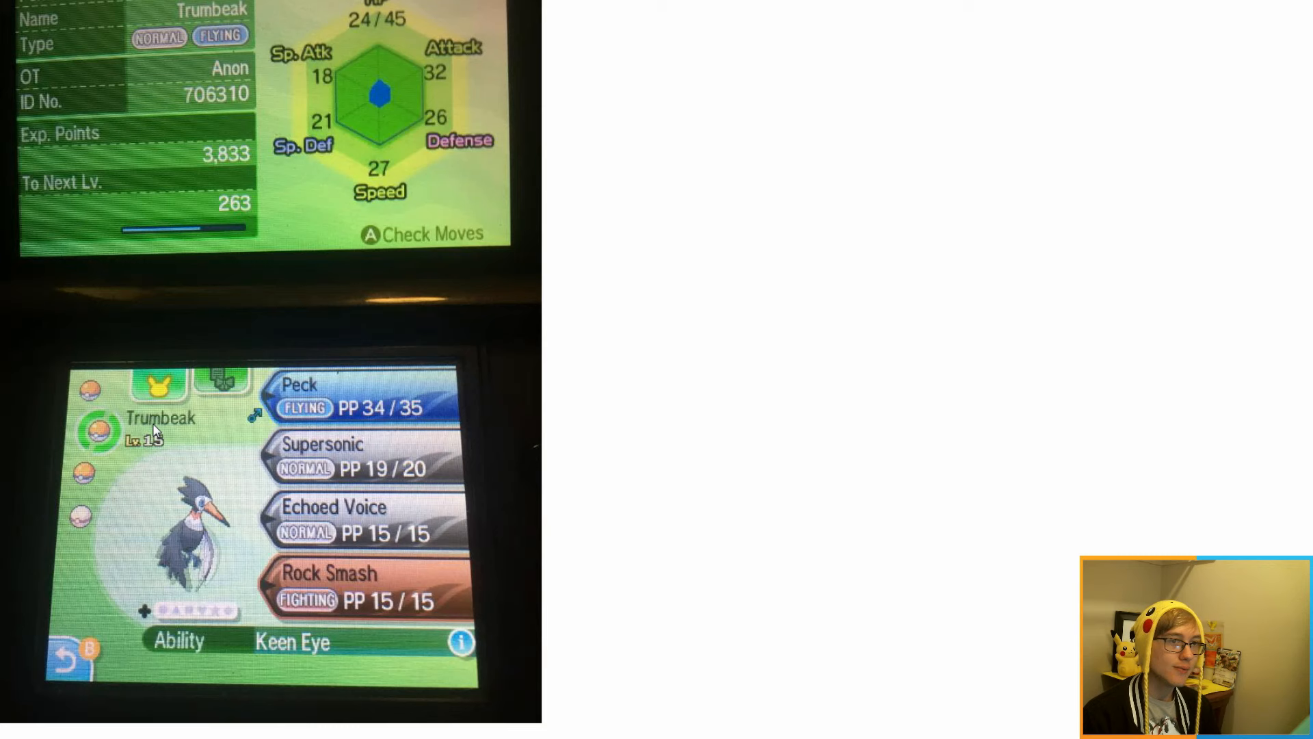